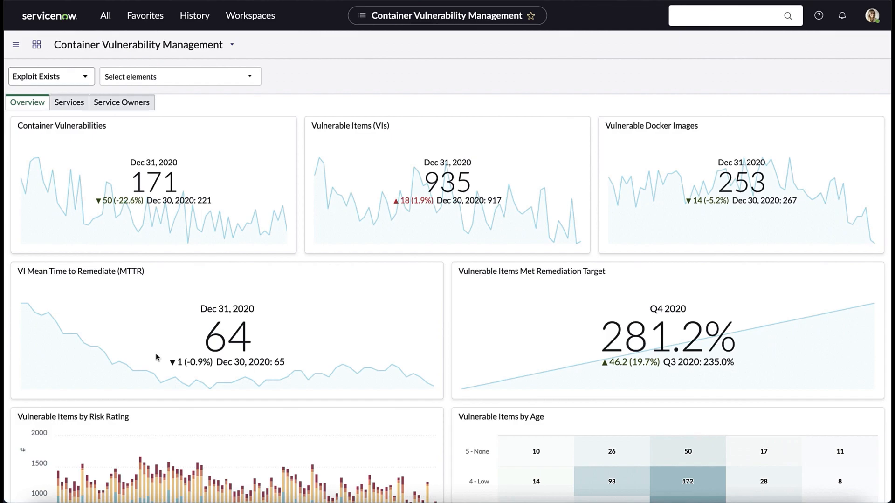
mouse_move(165, 371)
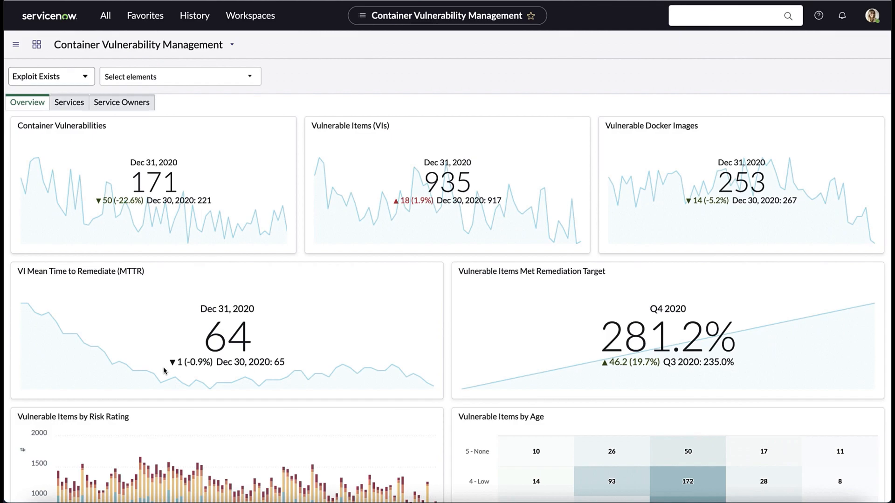
mouse_move(190, 424)
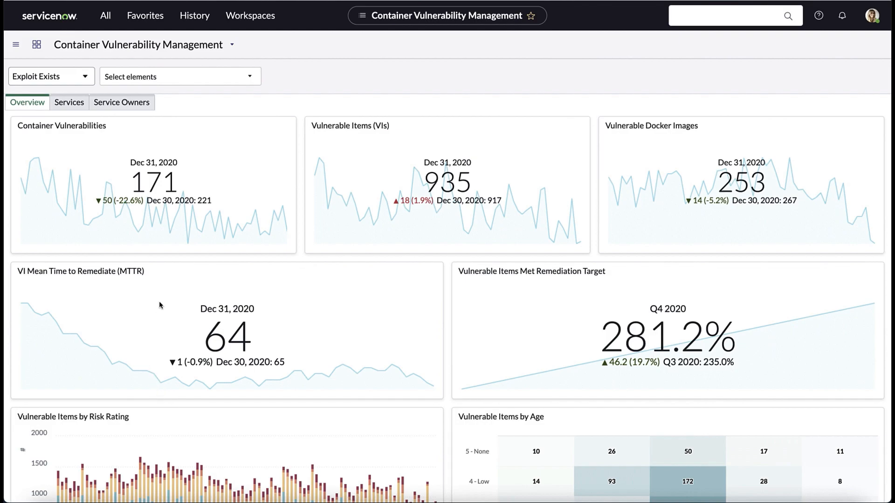
mouse_move(154, 103)
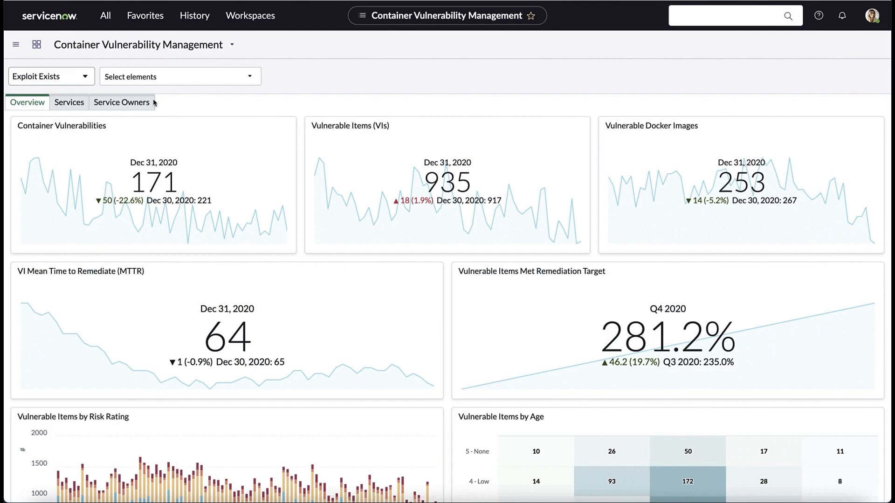
mouse_move(487, 213)
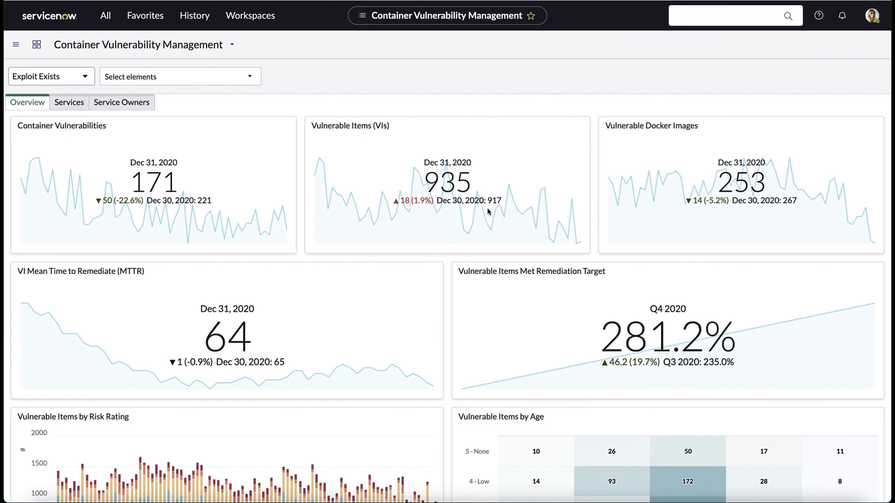
mouse_move(649, 124)
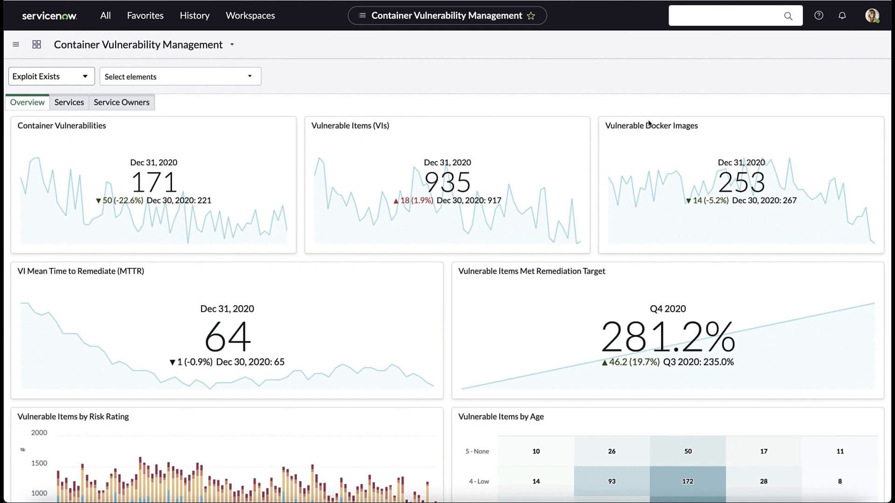
mouse_move(508, 137)
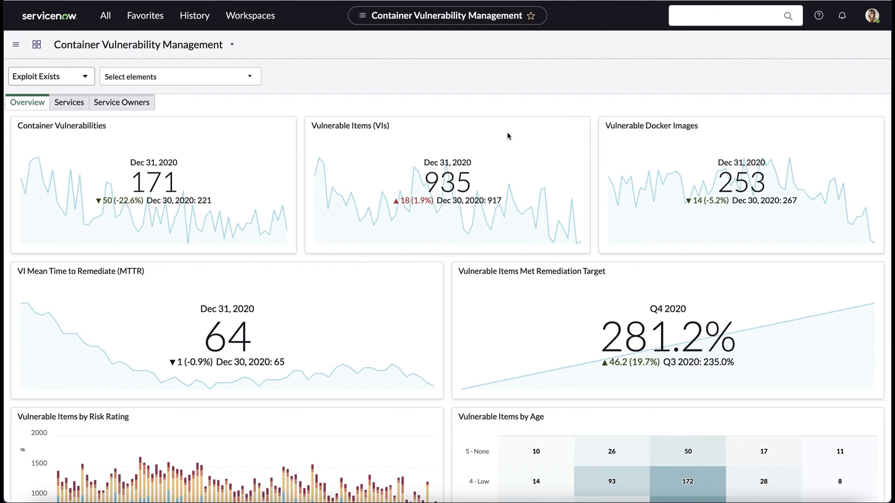
- Review the Services and Service Owners breakdowns, then open Log4j2 vulnerable item CVIT0004620
left_click(69, 103)
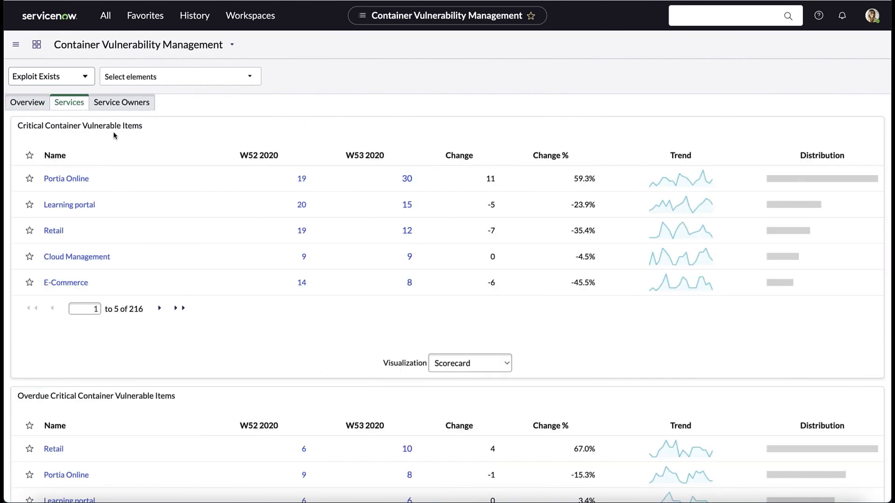
left_click(121, 102)
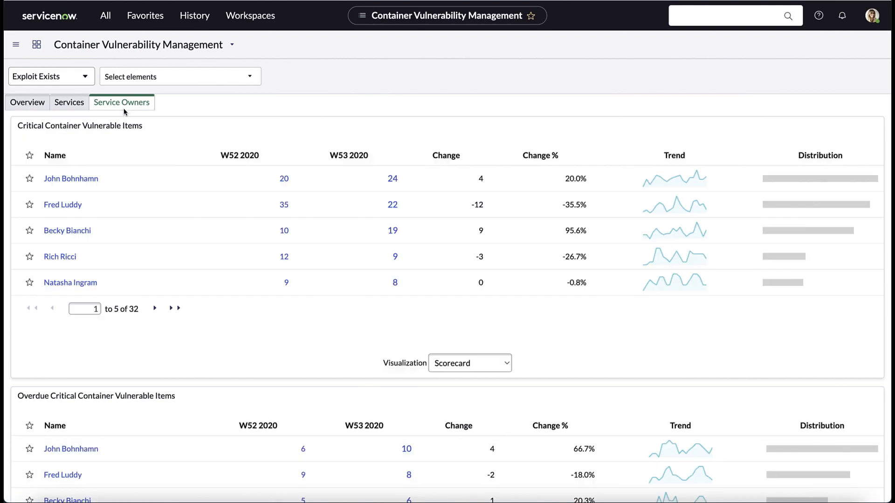
mouse_move(70, 114)
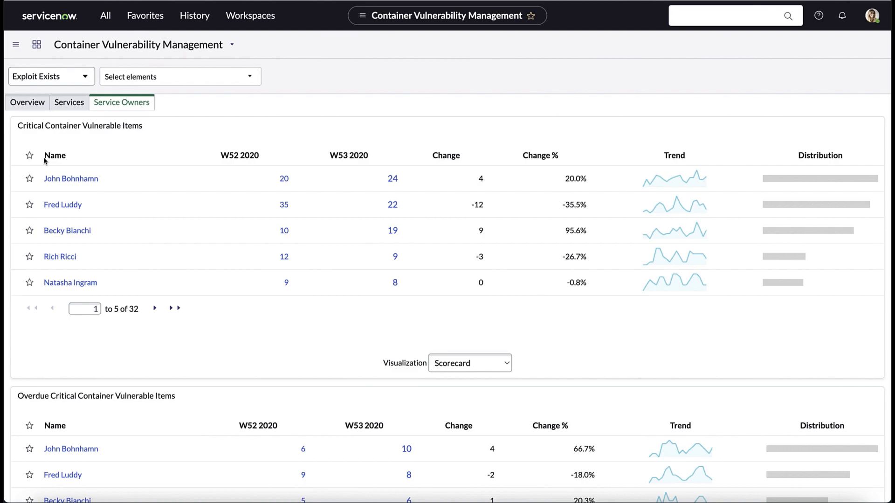
left_click(144, 16)
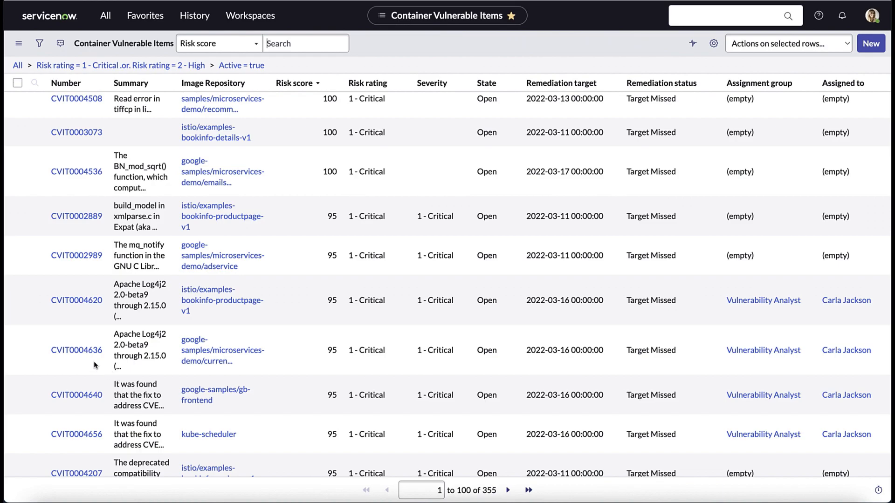
left_click(76, 300)
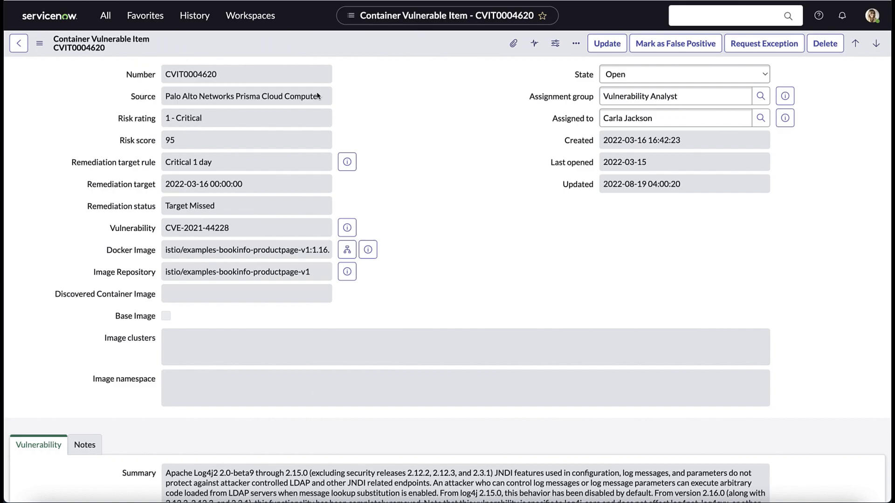
mouse_move(321, 109)
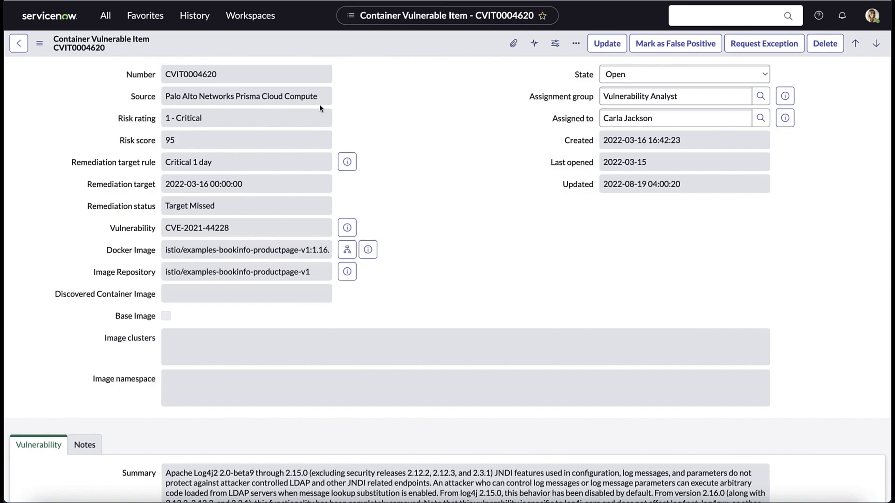
mouse_move(111, 223)
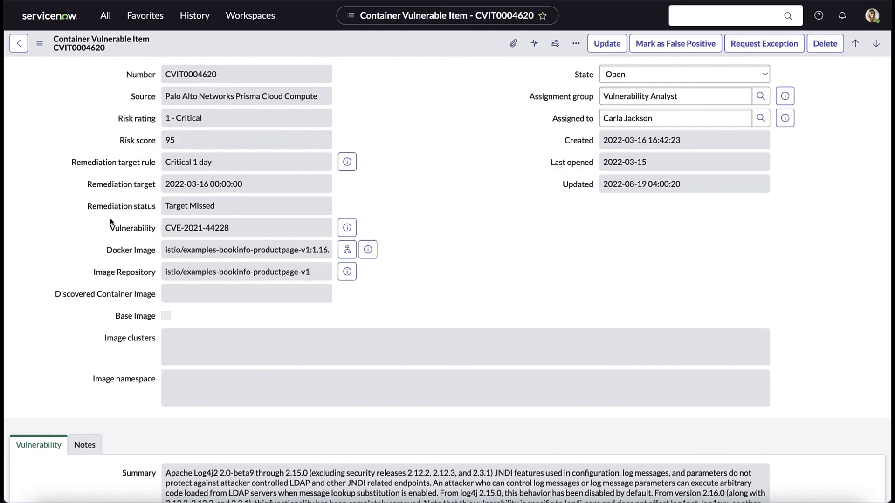
mouse_move(89, 260)
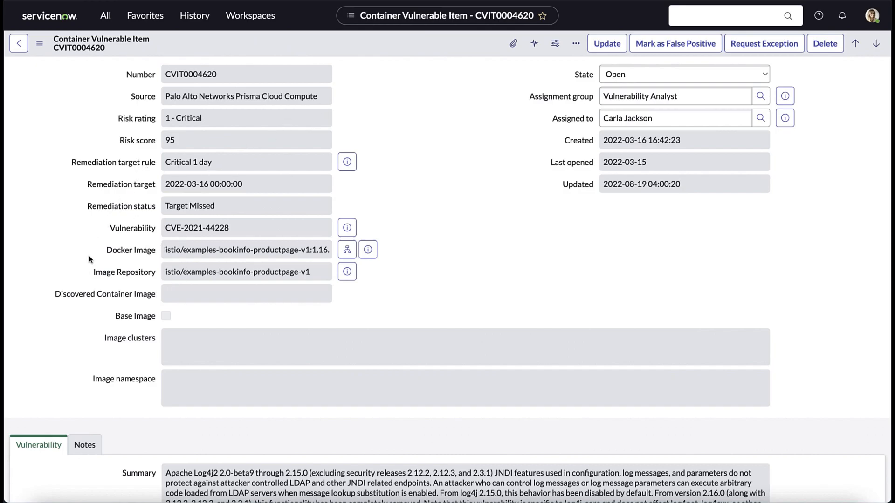
mouse_move(254, 420)
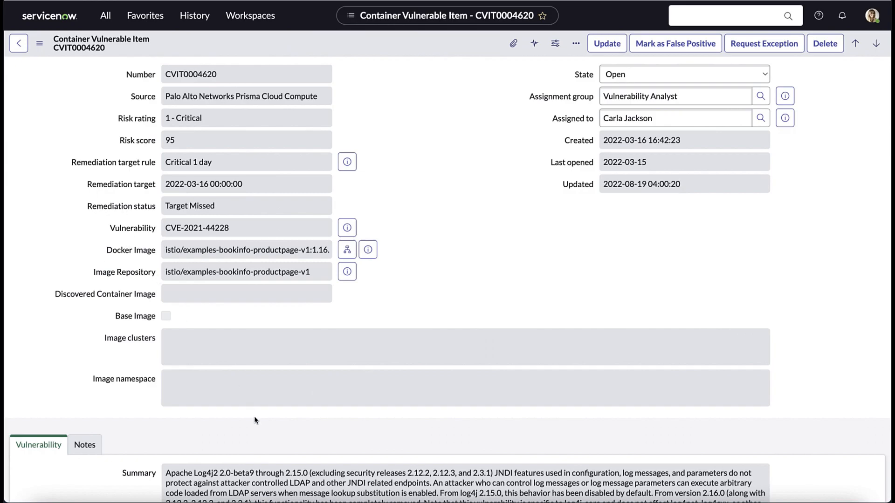
- Scroll to CVSS v3 score 10 and image finding FIN0002937 for log4j-core
scroll("down", 3)
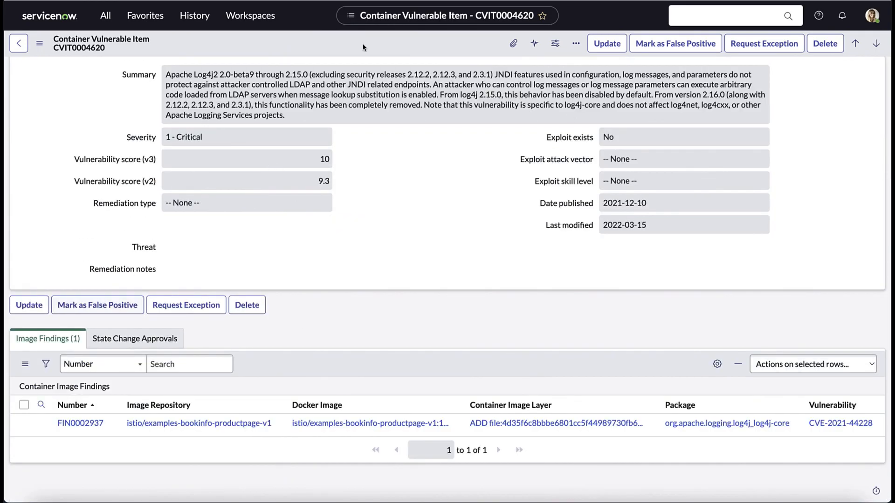
mouse_move(248, 284)
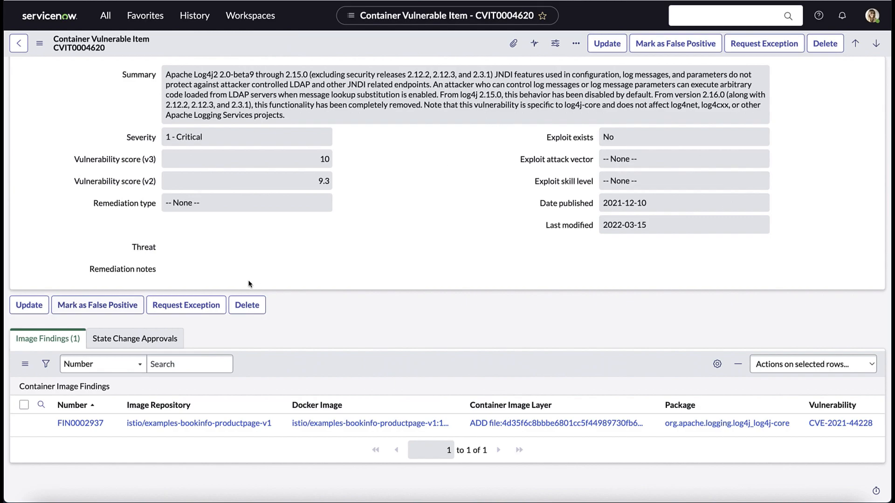
mouse_move(93, 336)
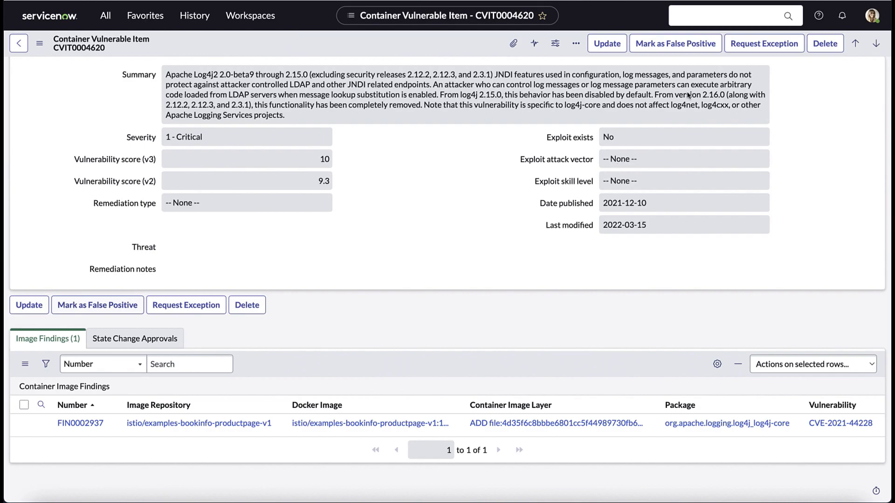
mouse_move(786, 41)
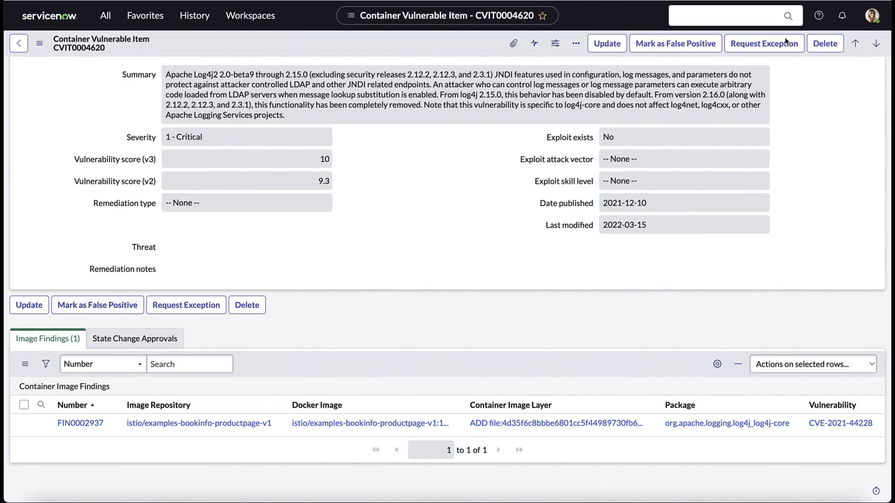